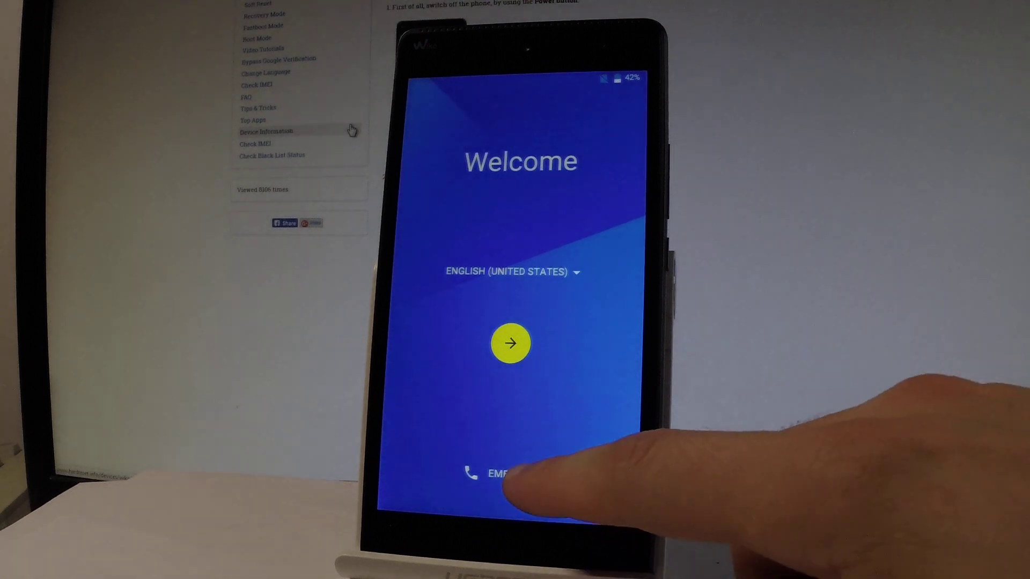
- Start setup from the Welcome screen keeping English (United States) as the language
{"action": "left_click", "coordinate": [488, 476]}
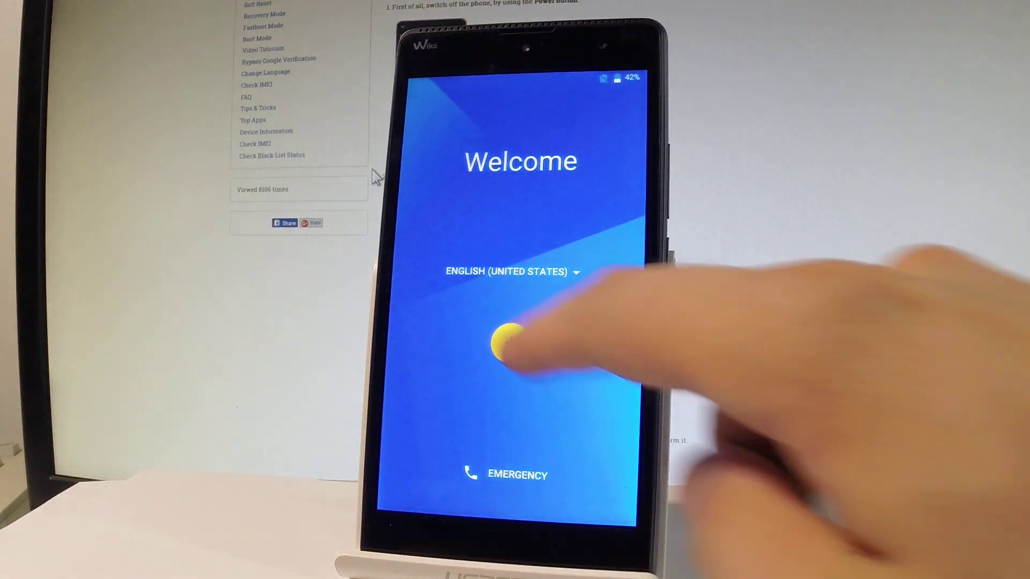
{"action": "left_click", "coordinate": [509, 347]}
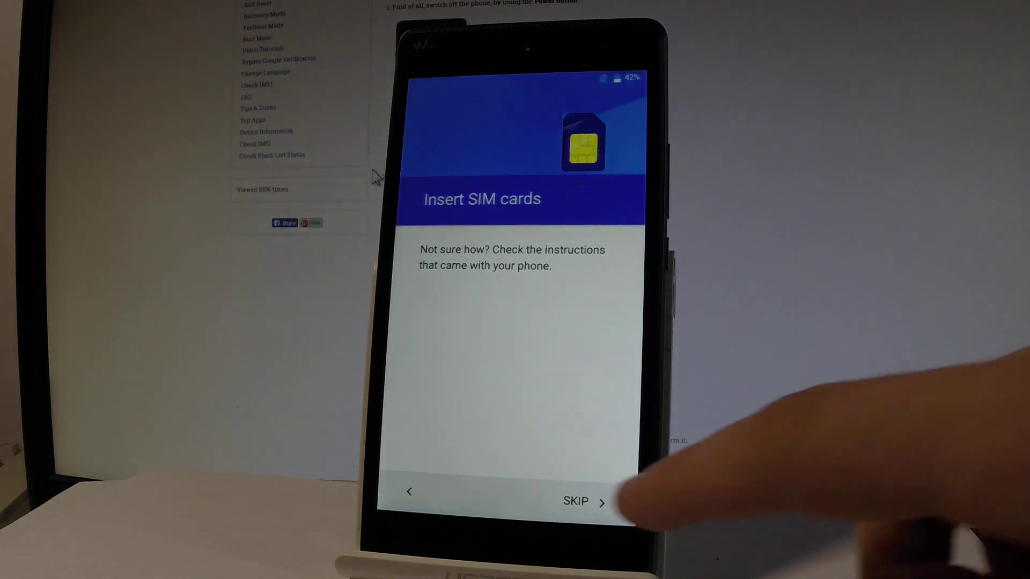
- Skip the Insert SIM cards step to reach the Wi-Fi network list
{"action": "left_click", "coordinate": [577, 501]}
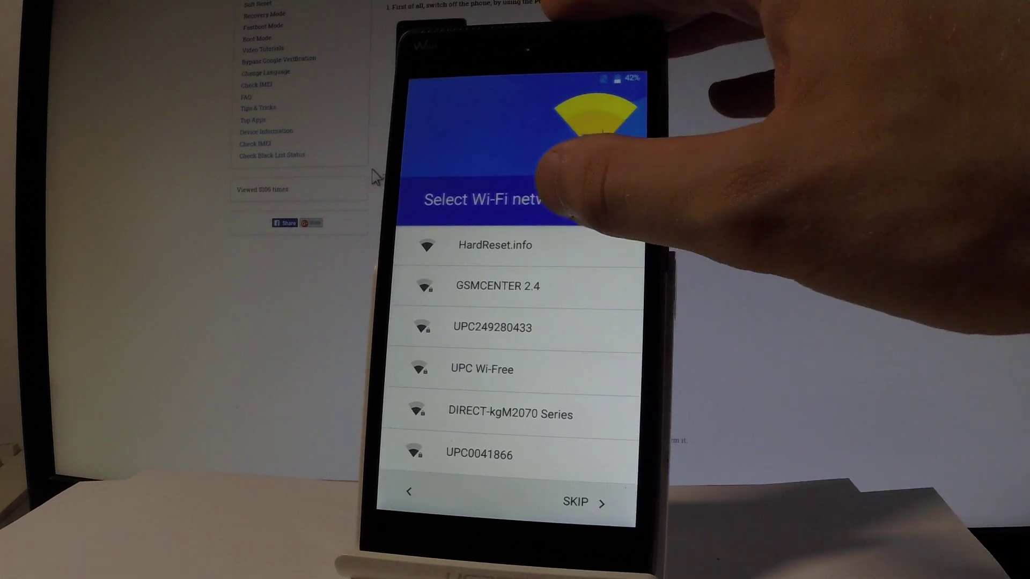
- Connect the phone to the HardReset.info Wi-Fi network
{"action": "left_click", "coordinate": [496, 245]}
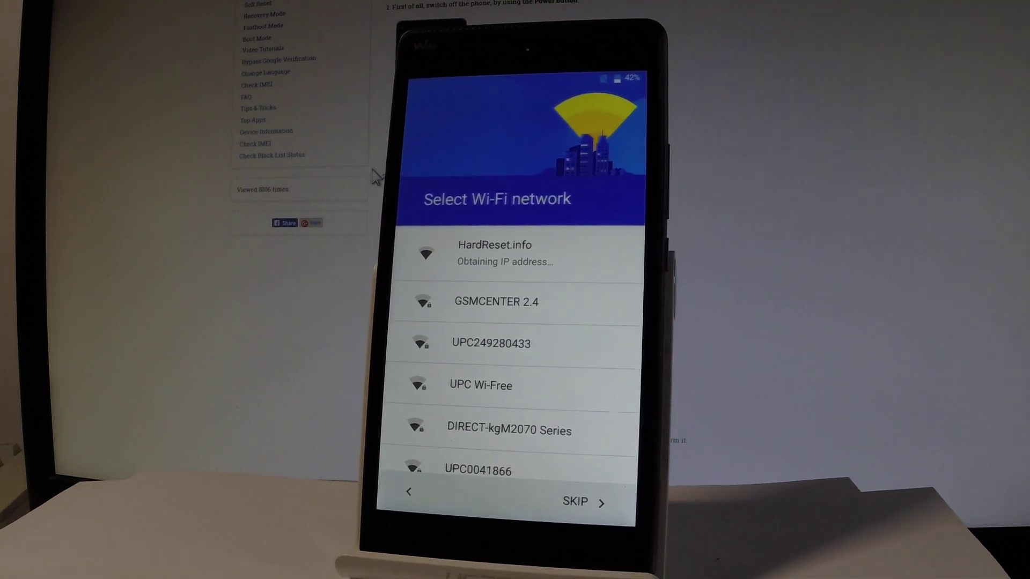
{"action": "left_click", "coordinate": [494, 252]}
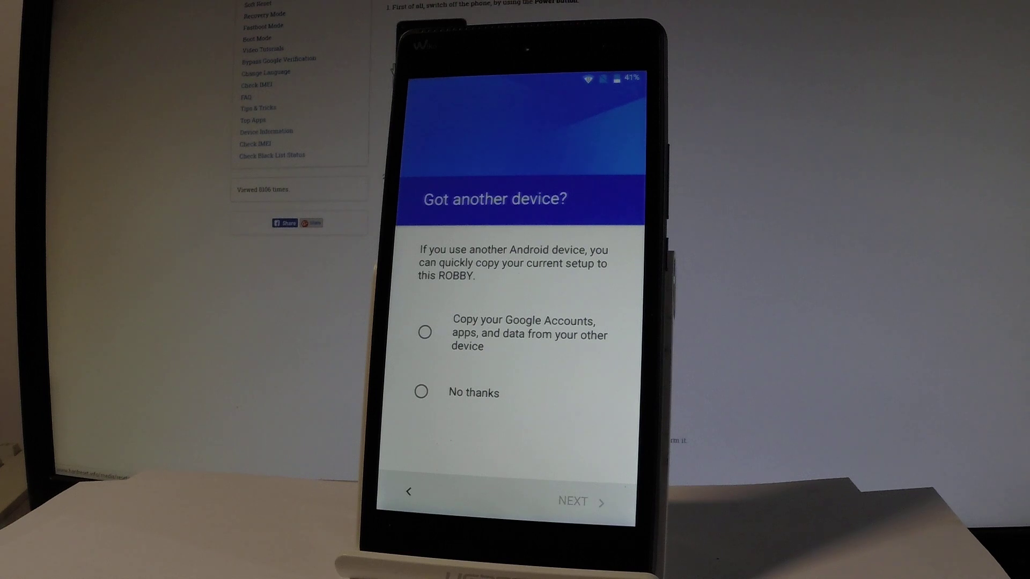
{"action": "mouse_move", "coordinate": [371, 88]}
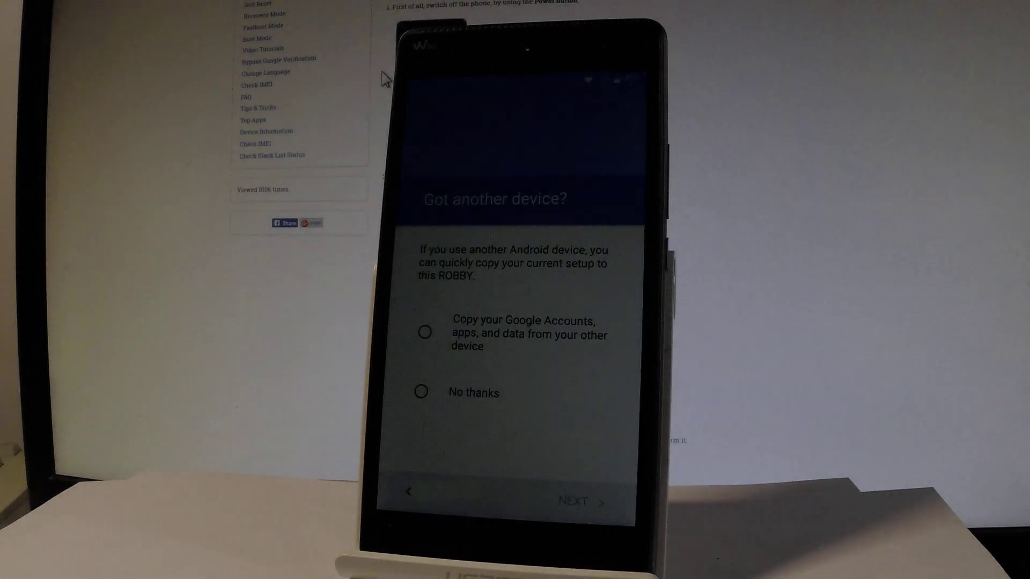
- Decline copying from another device with No thanks and continue to Google services
{"action": "left_click", "coordinate": [422, 392]}
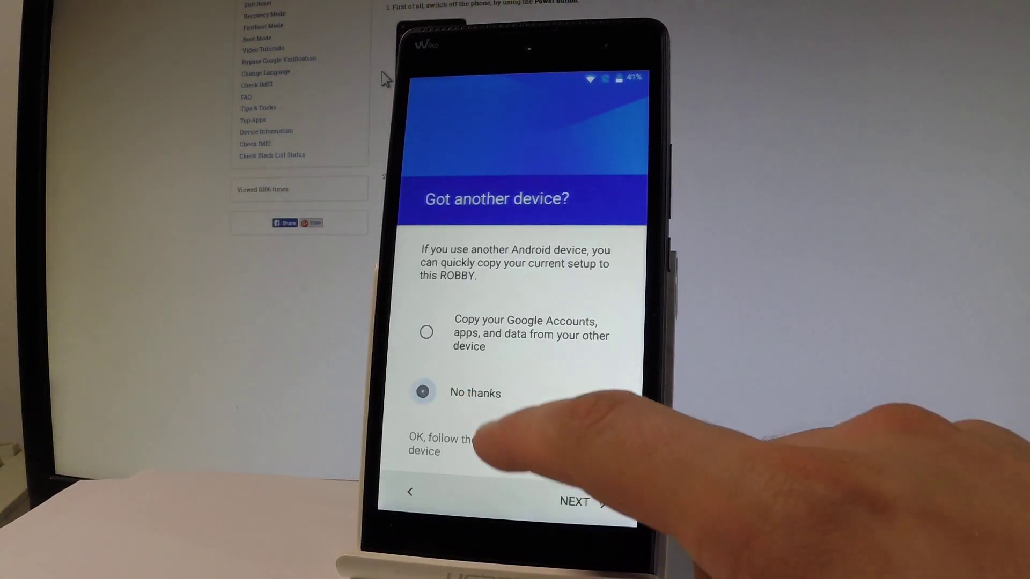
{"action": "left_click", "coordinate": [423, 392]}
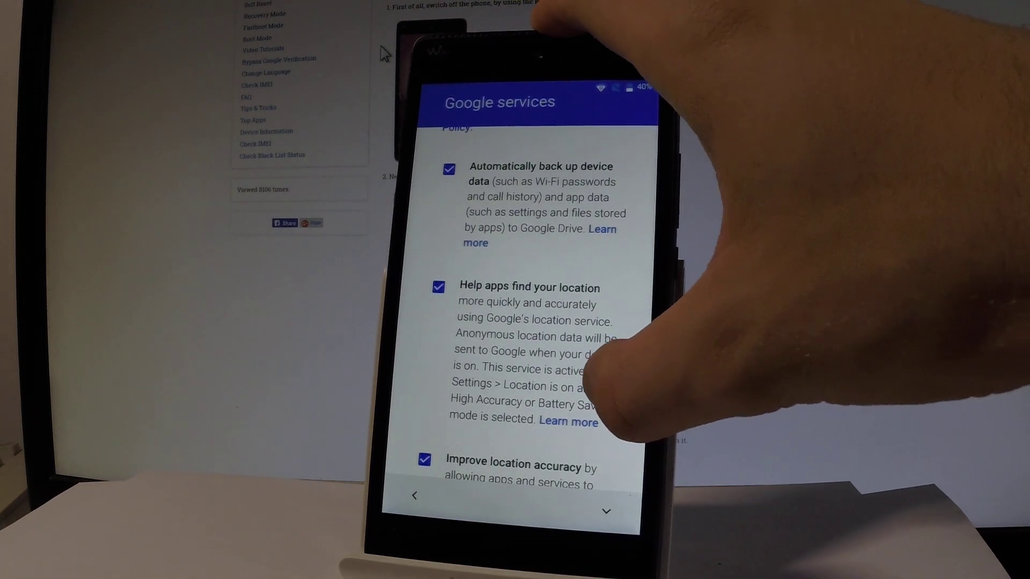
- Accept Google services with backup, location help and location accuracy left enabled
{"action": "scroll", "scroll_direction": "down", "scroll_amount": 3}
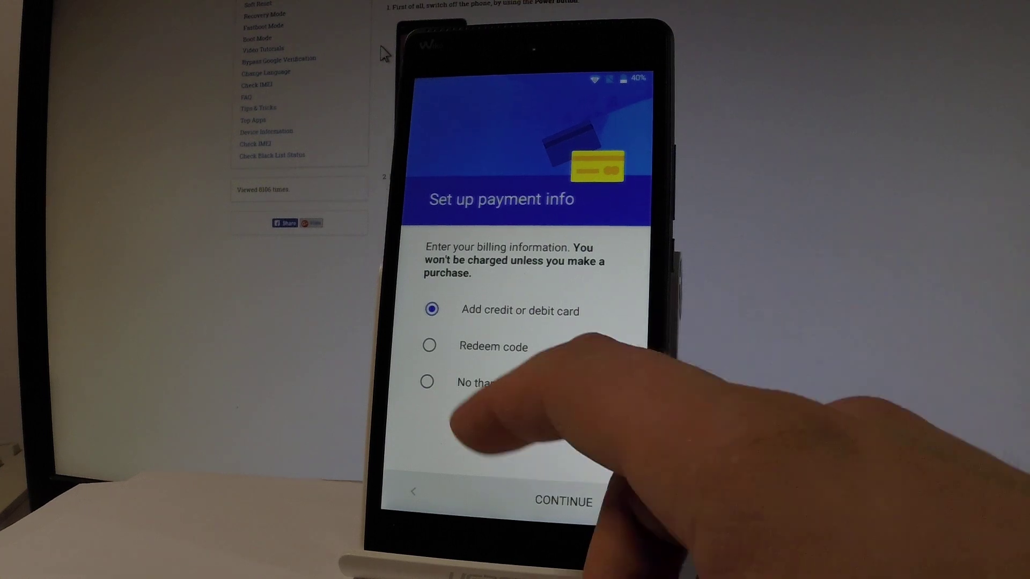
- Skip adding billing information with No thanks and continue past payment setup
{"action": "left_click", "coordinate": [427, 382]}
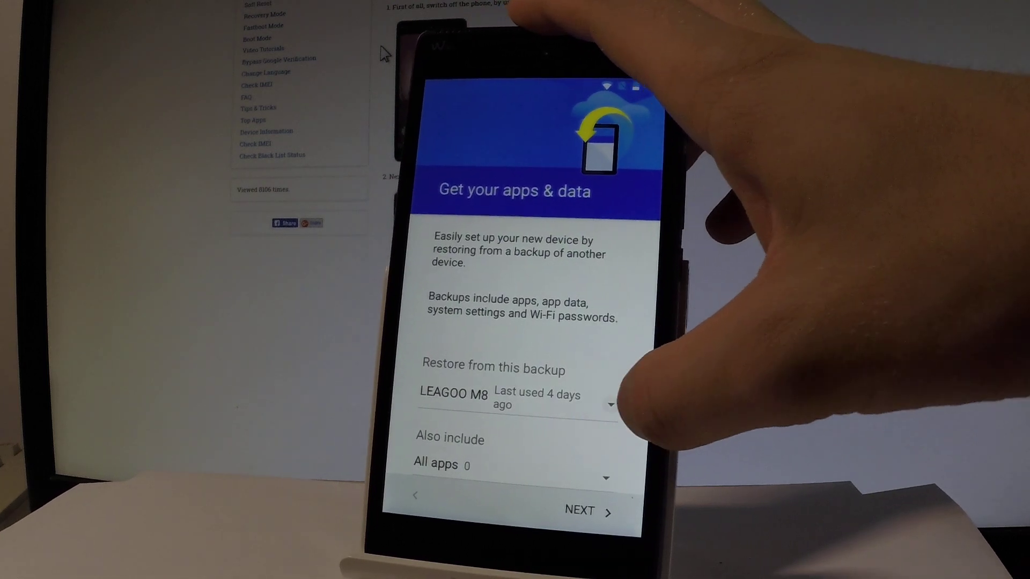
- Choose to set up as new rather than restoring the LEAGOO M8 backup
{"action": "left_click", "coordinate": [539, 401]}
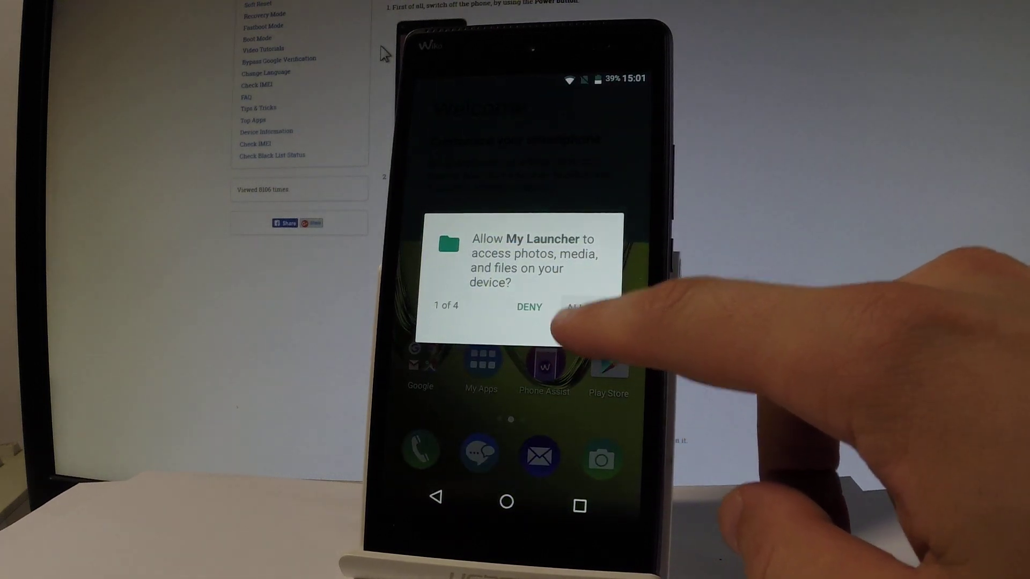
- Allow My Launcher access to photos, media and files, reaching the home screen tour
{"action": "left_click", "coordinate": [570, 307]}
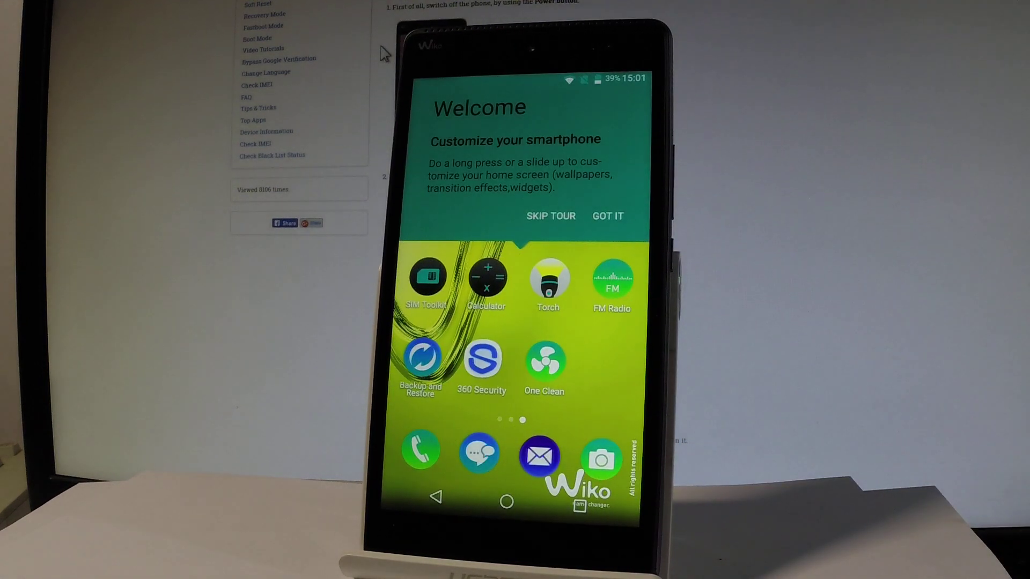